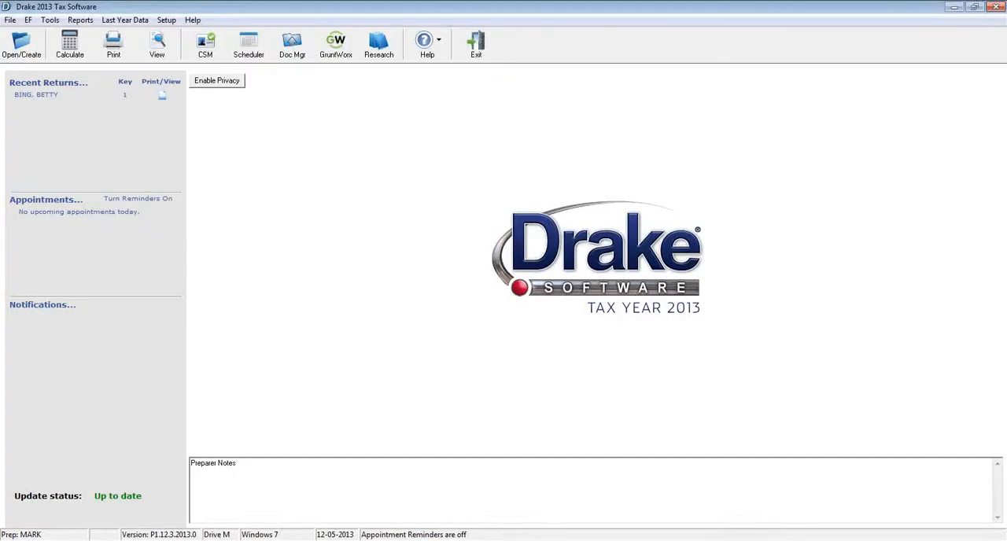
pyautogui.moveTo(393, 316)
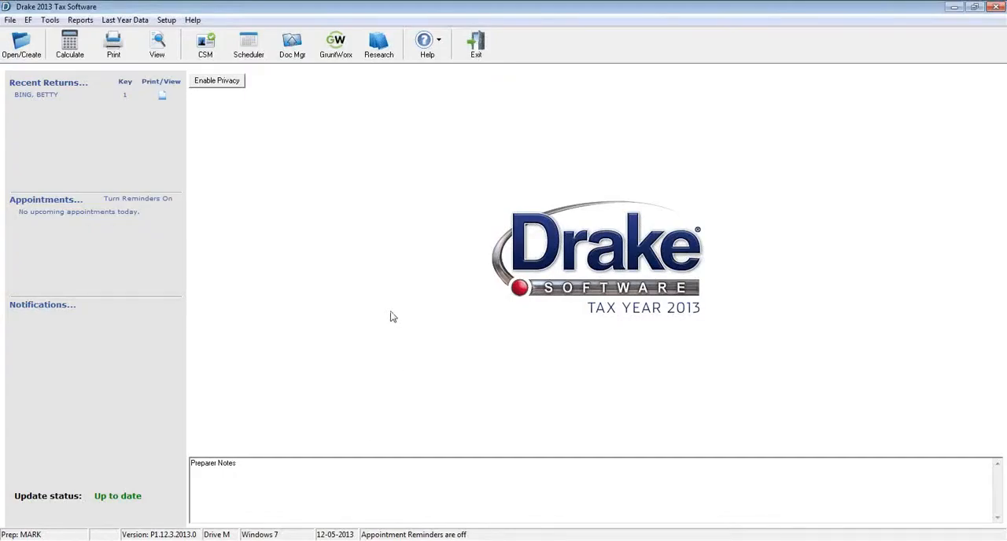
pyautogui.moveTo(167, 19)
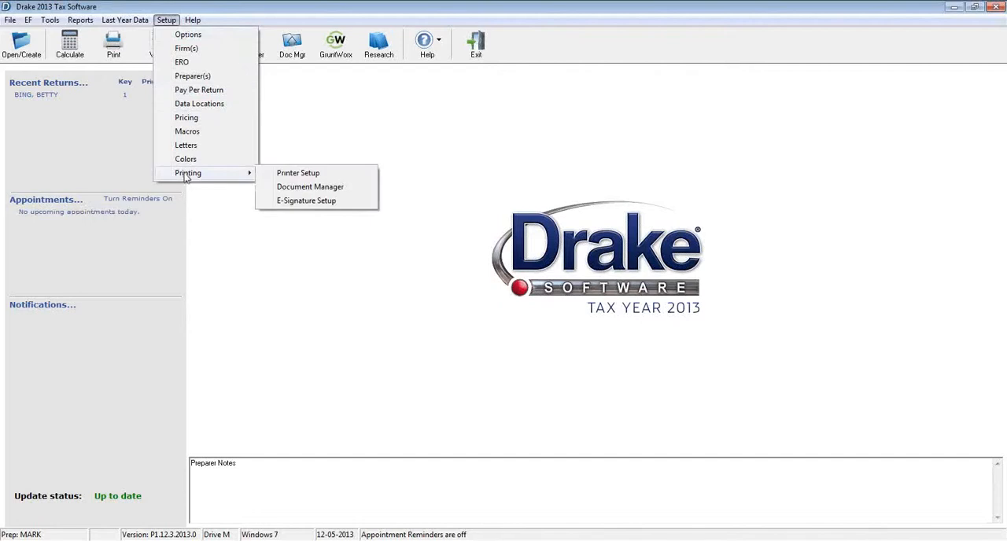
pyautogui.moveTo(268, 178)
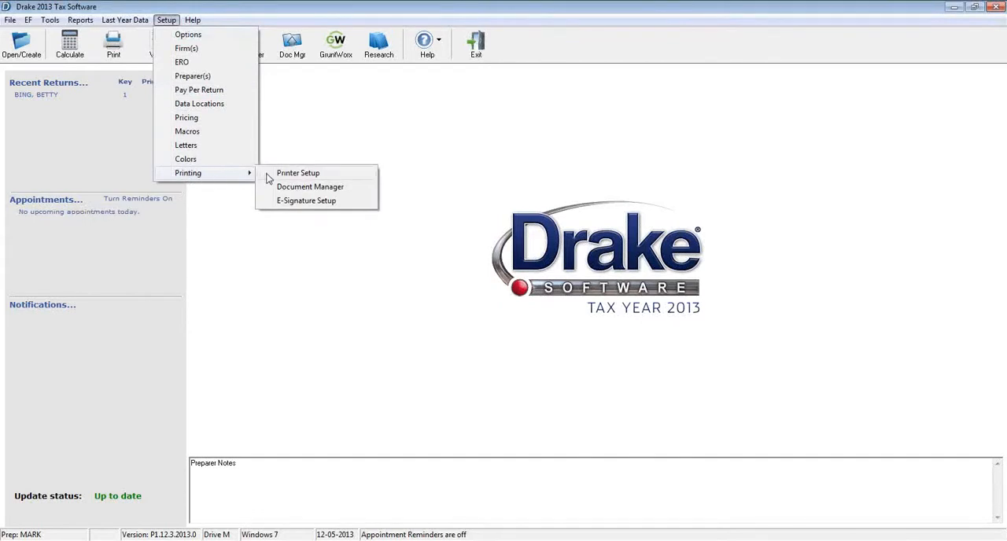
pyautogui.click(309, 185)
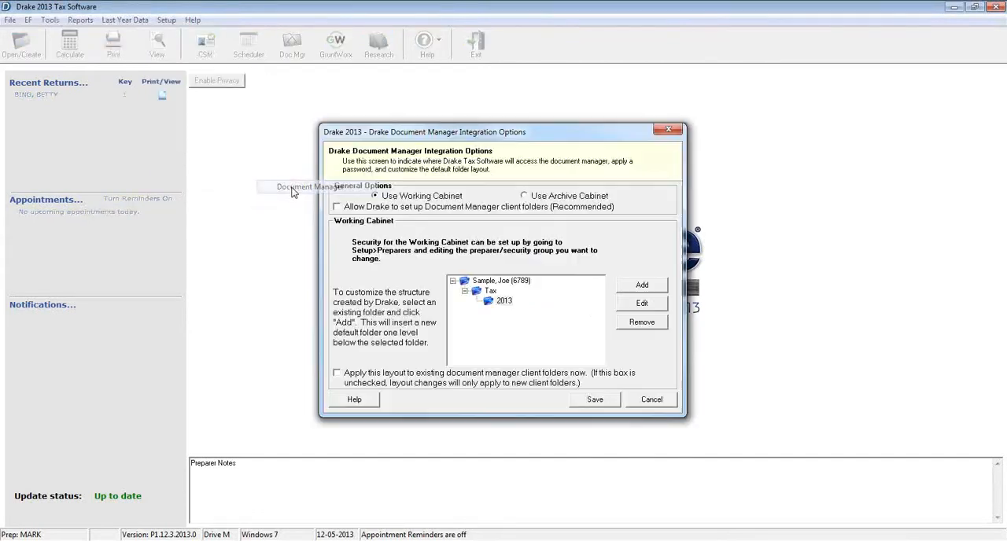
pyautogui.moveTo(374, 214)
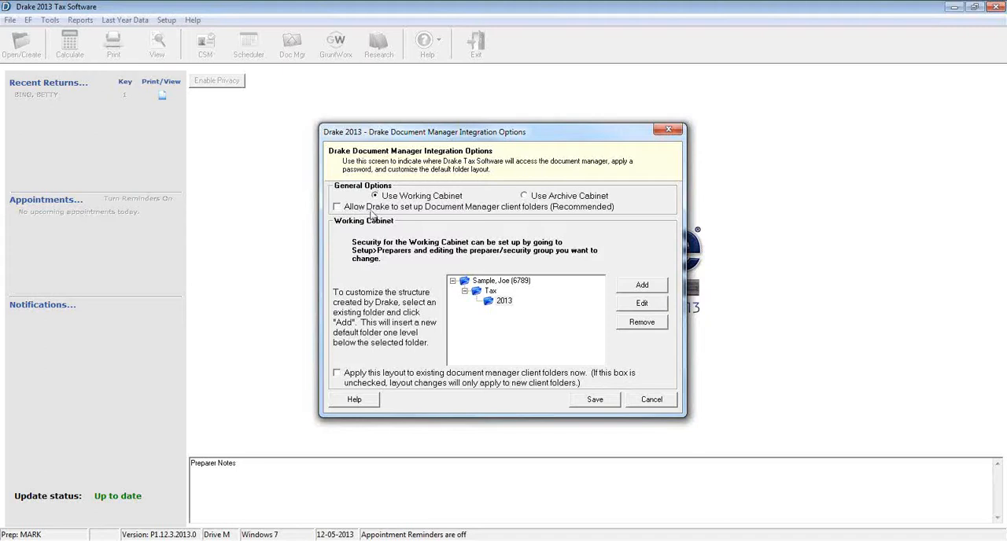
pyautogui.moveTo(466, 220)
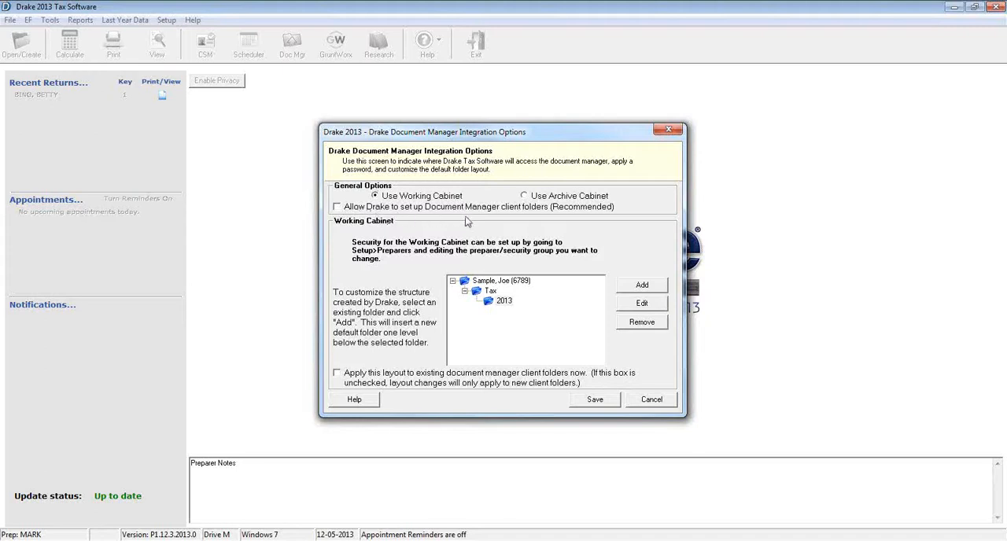
pyautogui.moveTo(415, 217)
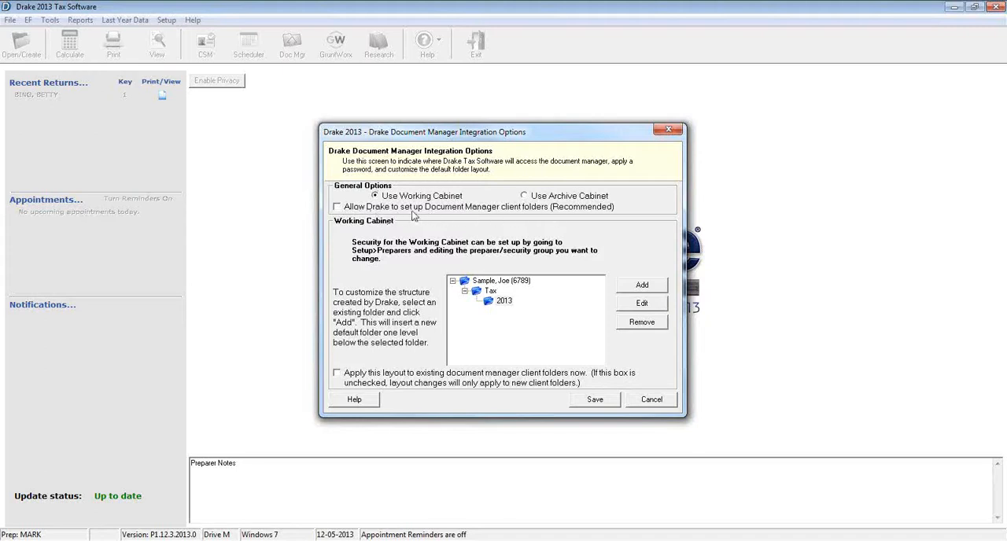
pyautogui.moveTo(478, 226)
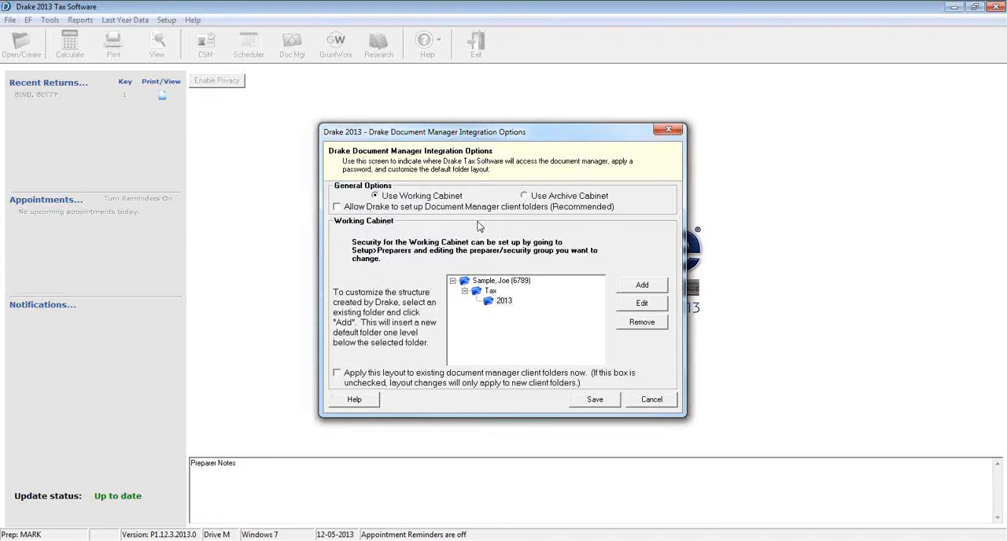
pyautogui.moveTo(459, 223)
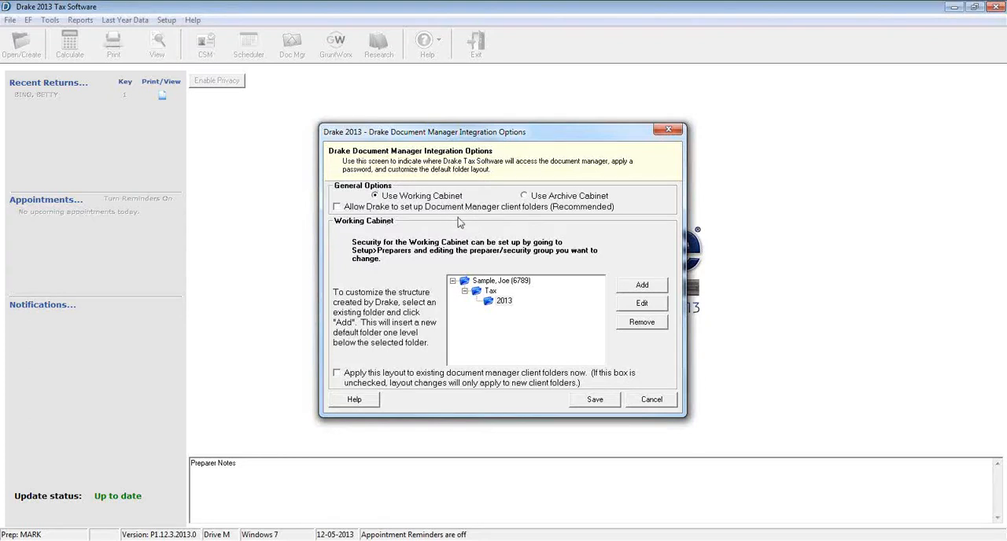
pyautogui.moveTo(431, 218)
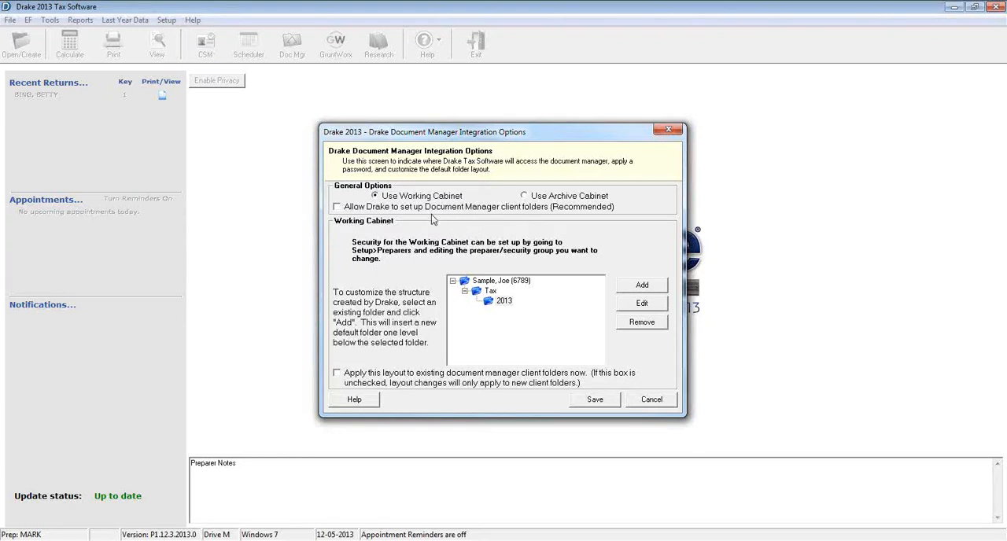
pyautogui.moveTo(444, 220)
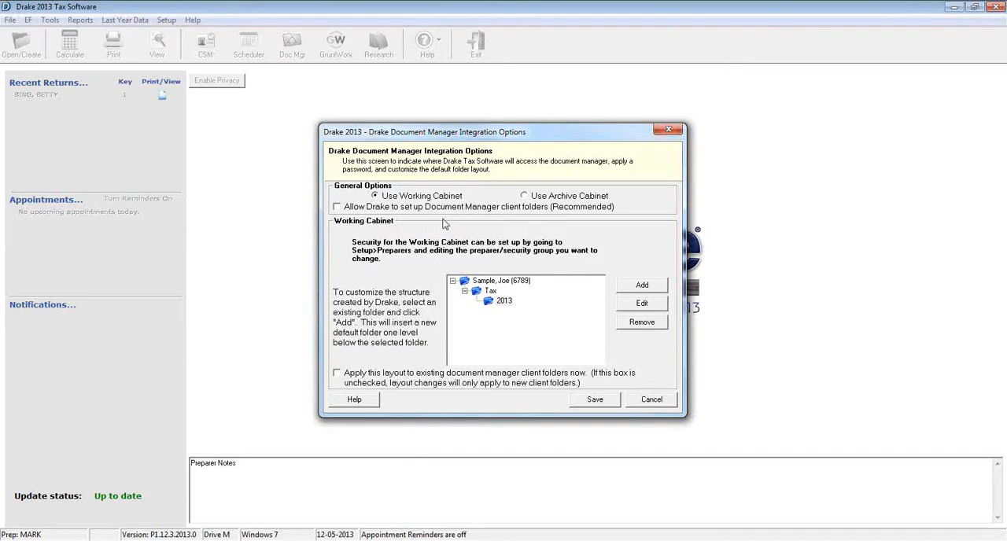
pyautogui.moveTo(431, 213)
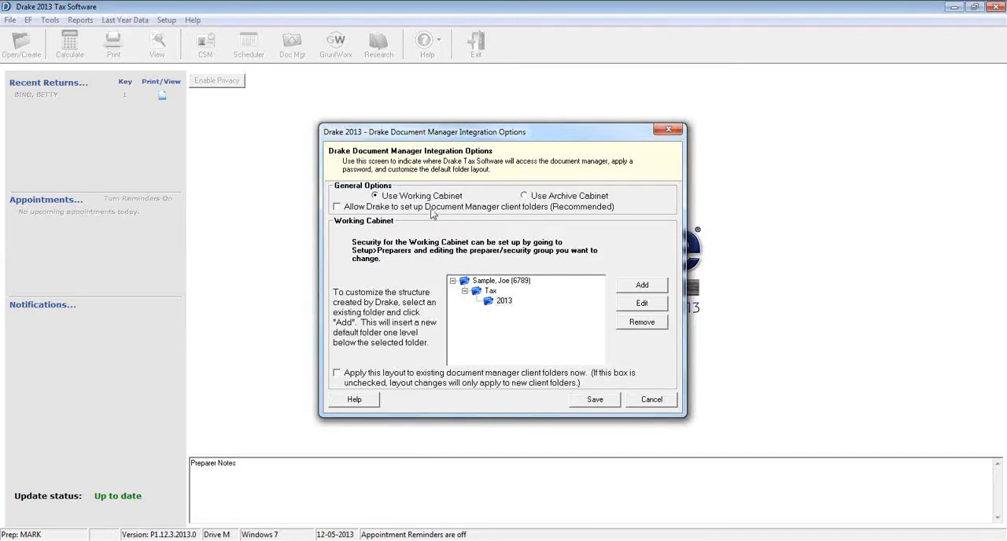
pyautogui.moveTo(267, 129)
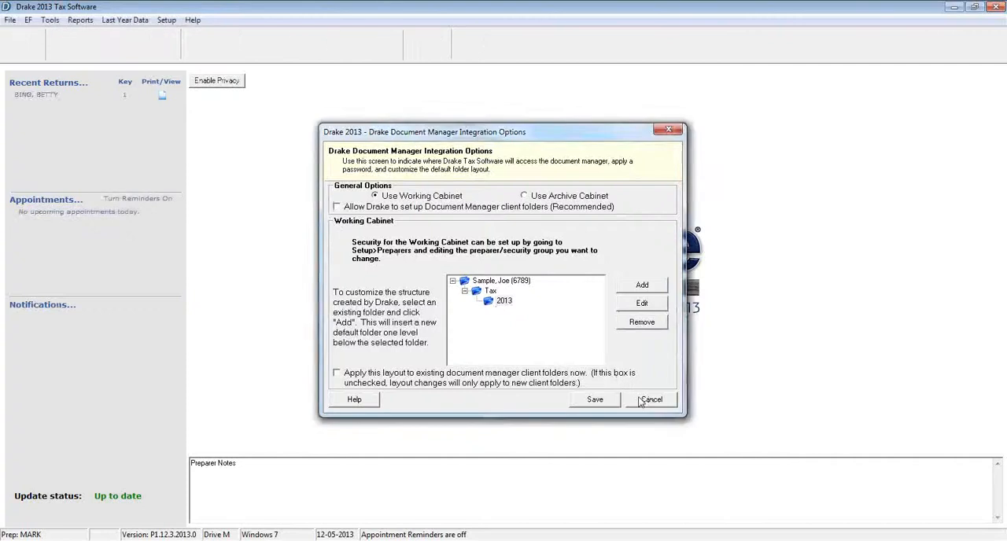
pyautogui.click(651, 400)
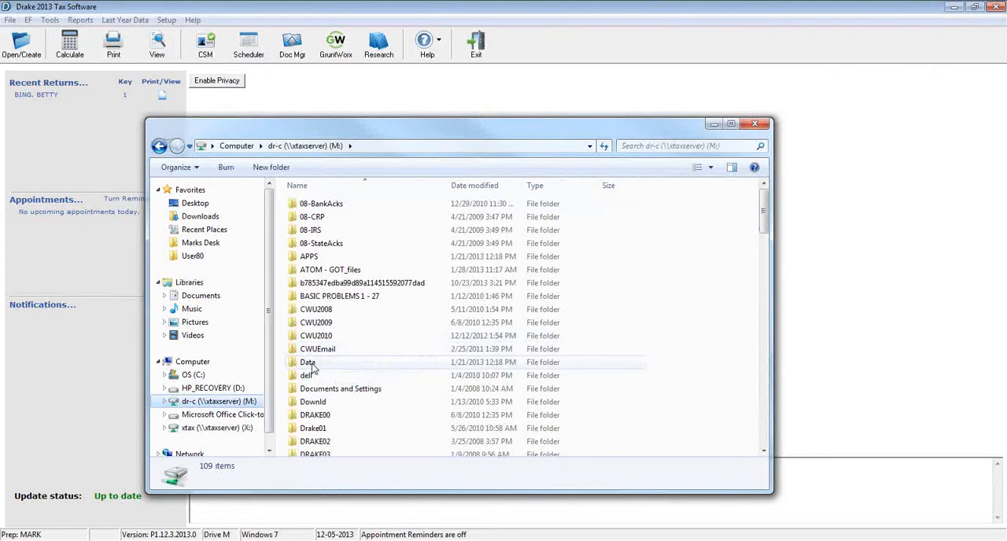
# Step: Go into Data and then the ScanSnap Scans folder on the M: drive
pyautogui.doubleClick(308, 362)
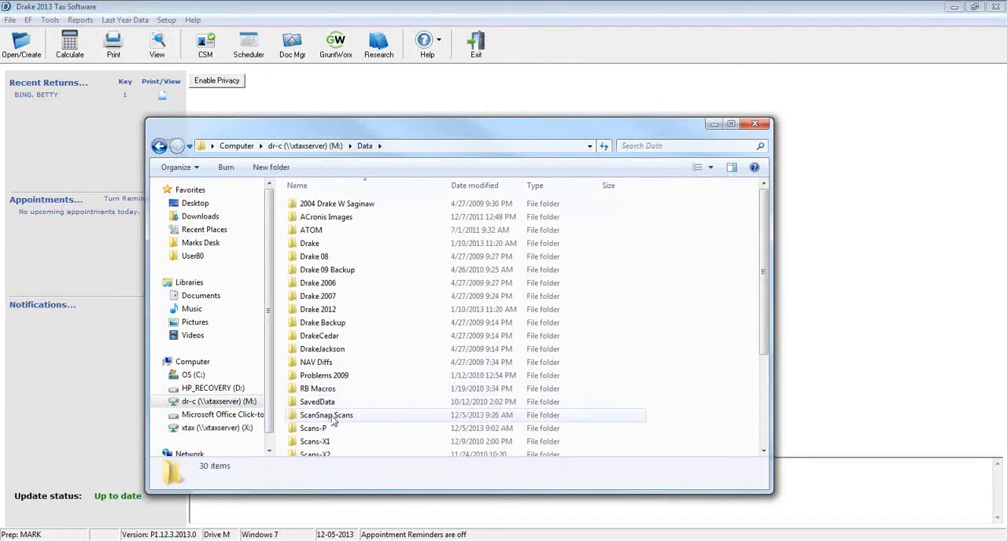
pyautogui.doubleClick(326, 416)
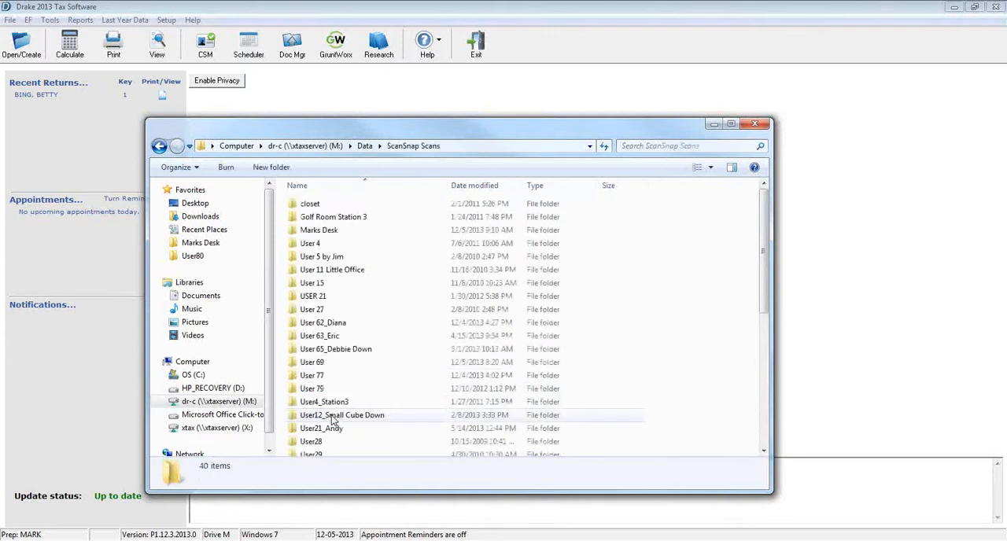
pyautogui.moveTo(409, 289)
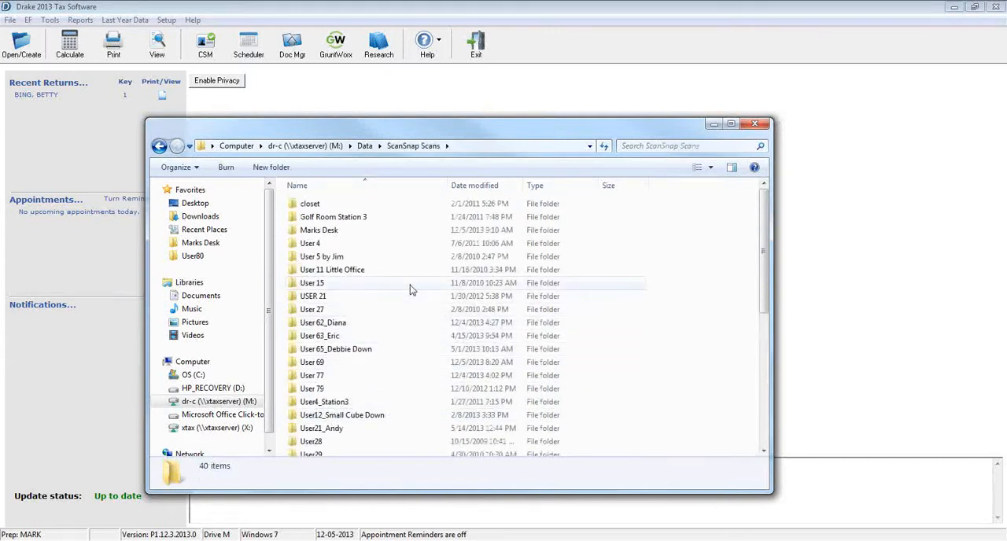
pyautogui.moveTo(334, 323)
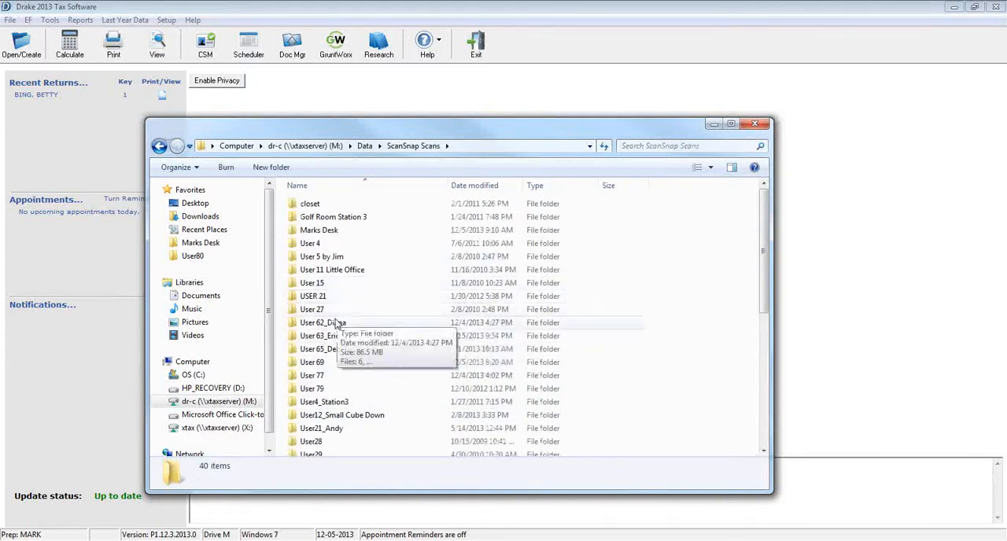
pyautogui.moveTo(396, 364)
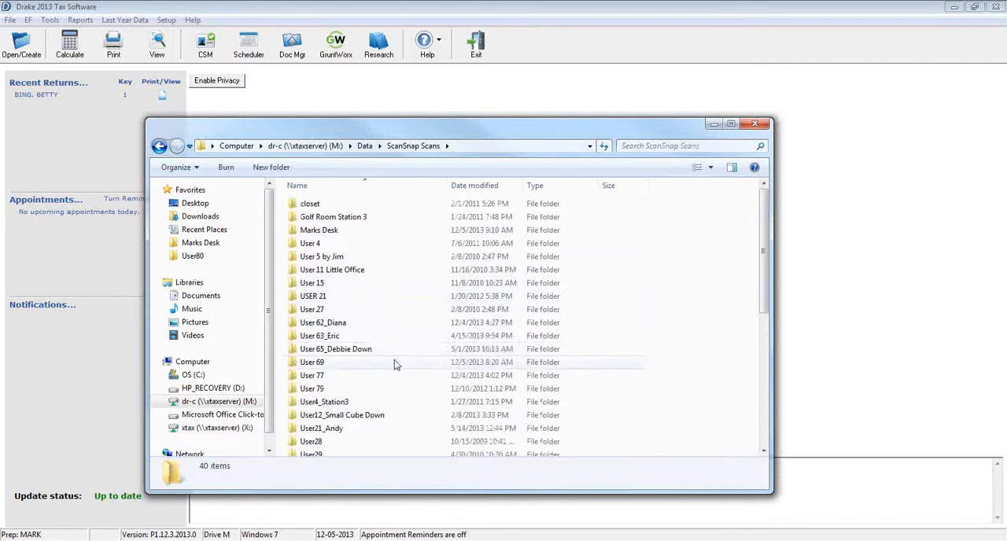
pyautogui.moveTo(337, 334)
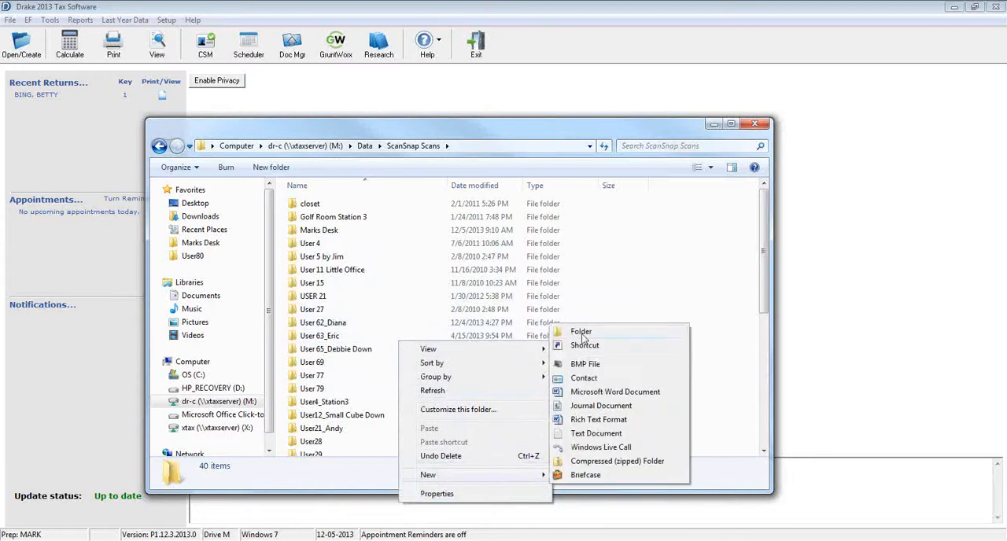
# Step: Create a new folder named User 81 inside ScanSnap Scans
pyautogui.click(581, 330)
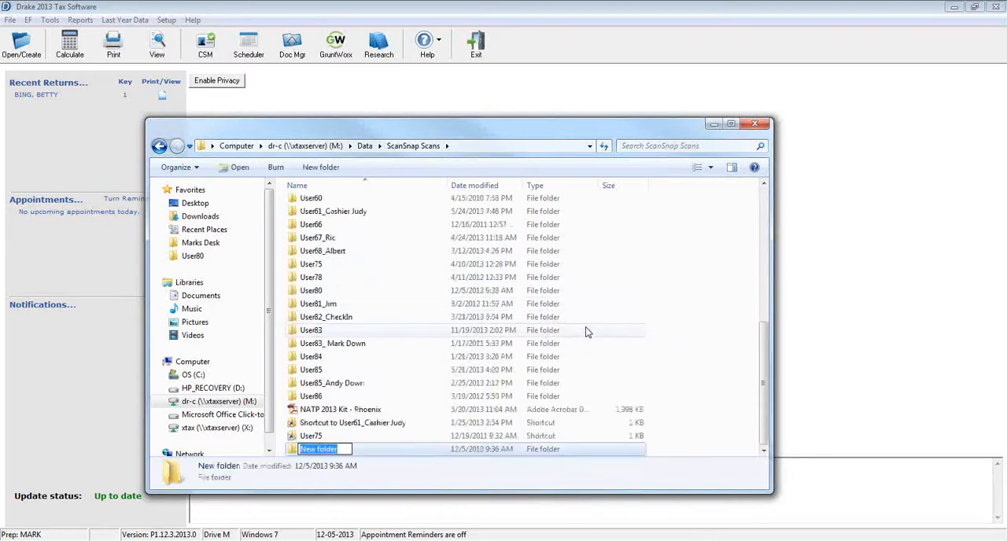
pyautogui.write('User 81')
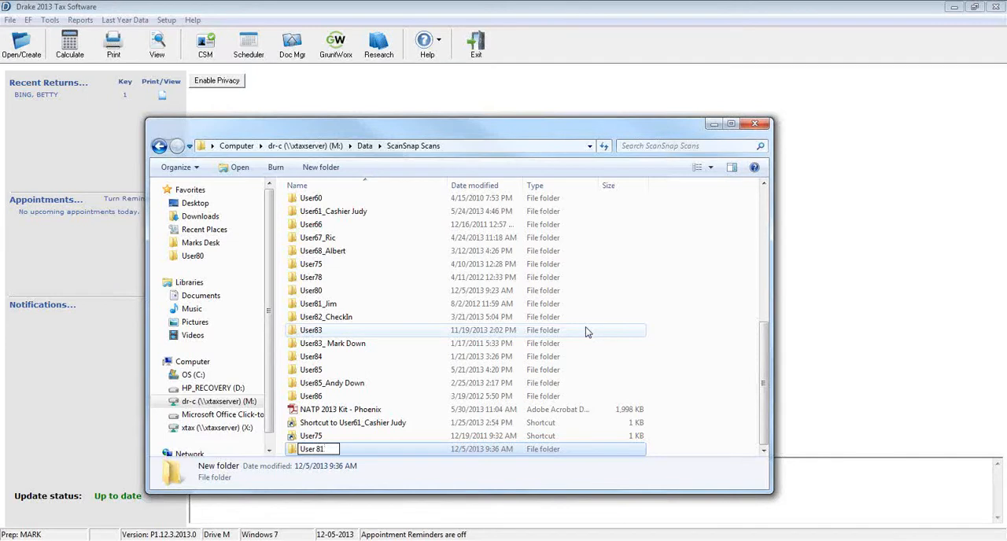
pyautogui.press('Return')
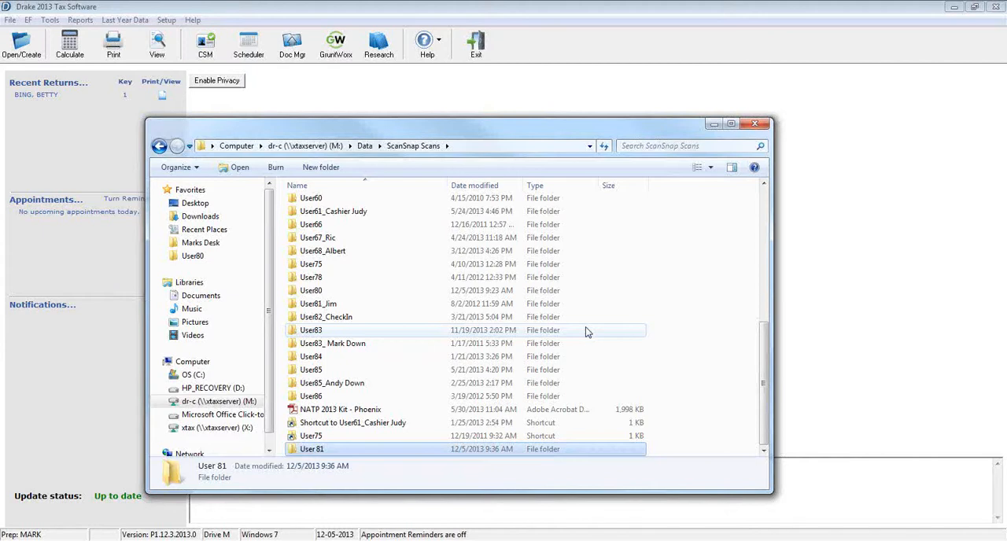
pyautogui.moveTo(557, 327)
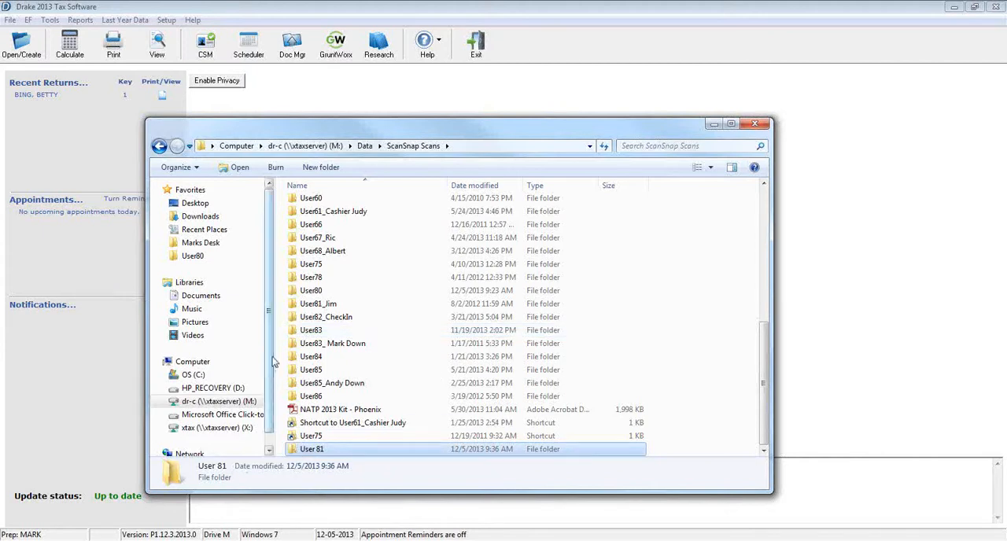
pyautogui.moveTo(312, 448)
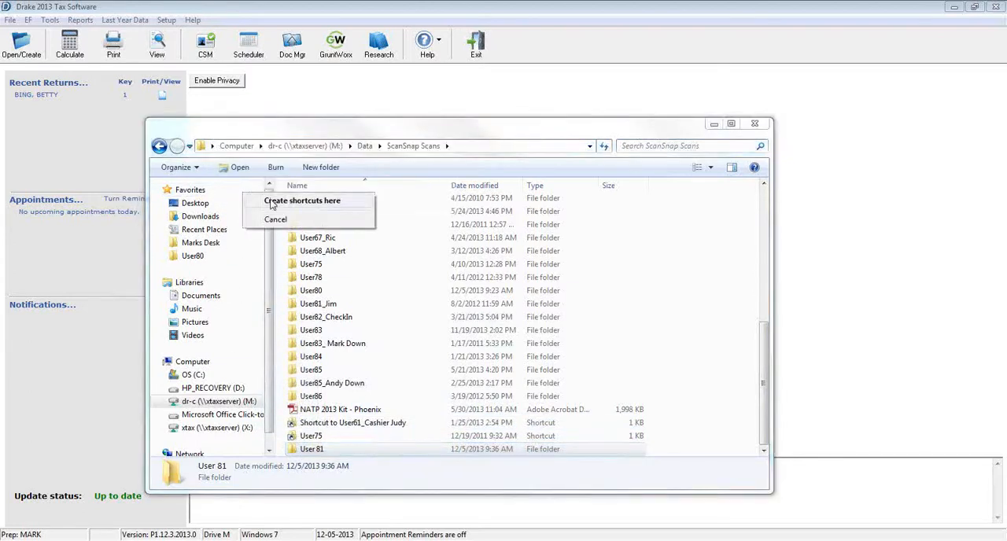
# Step: Add User 81 to Favorites and close the Explorer window
pyautogui.click(276, 218)
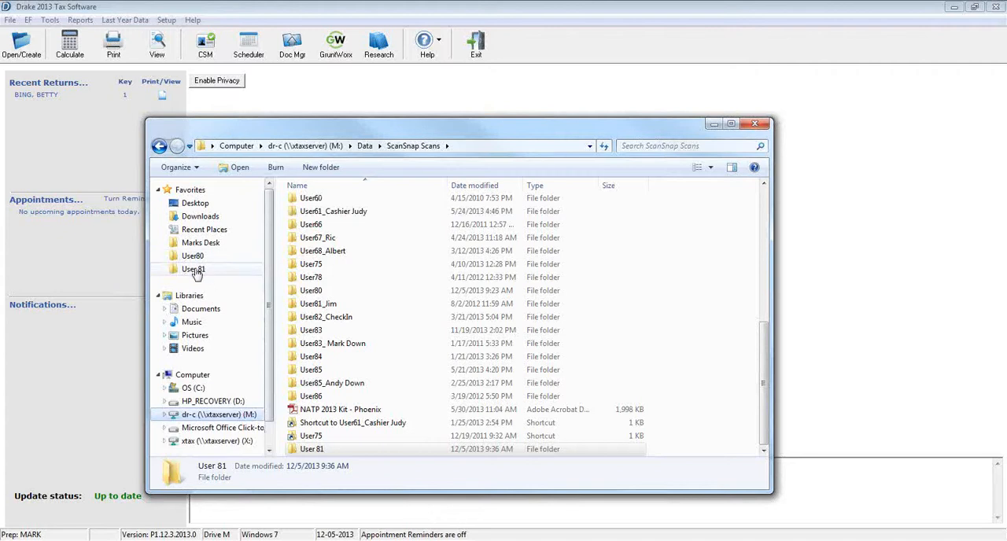
pyautogui.moveTo(224, 270)
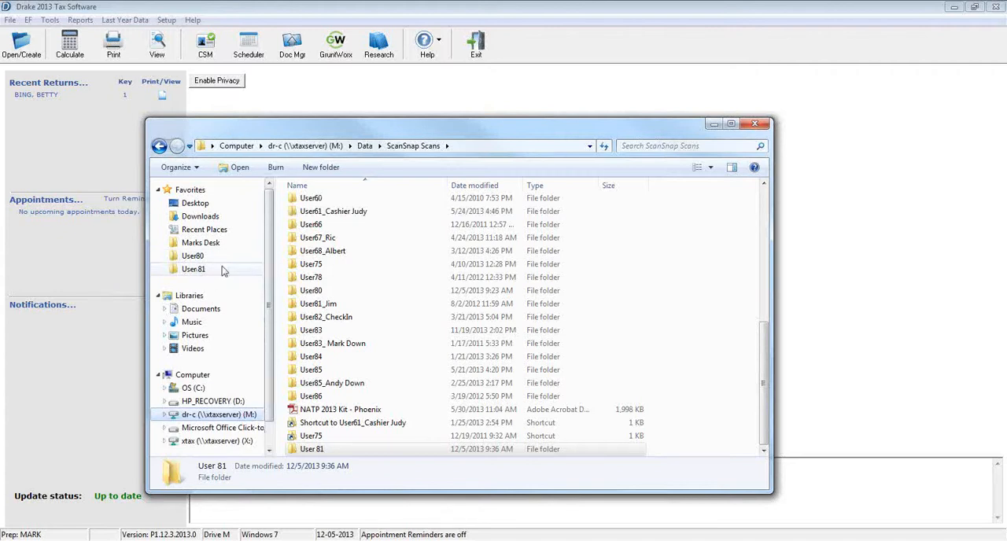
pyautogui.click(756, 123)
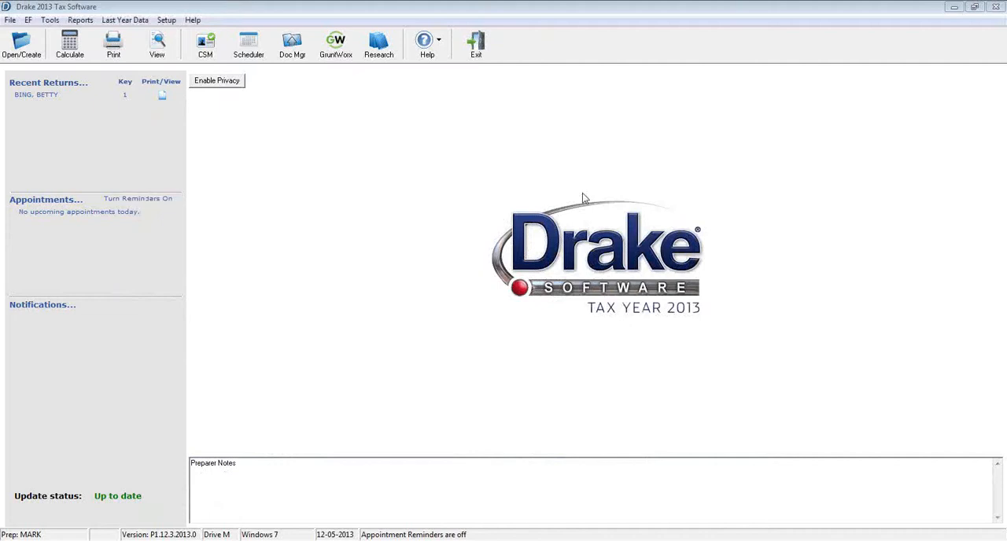
pyautogui.moveTo(359, 246)
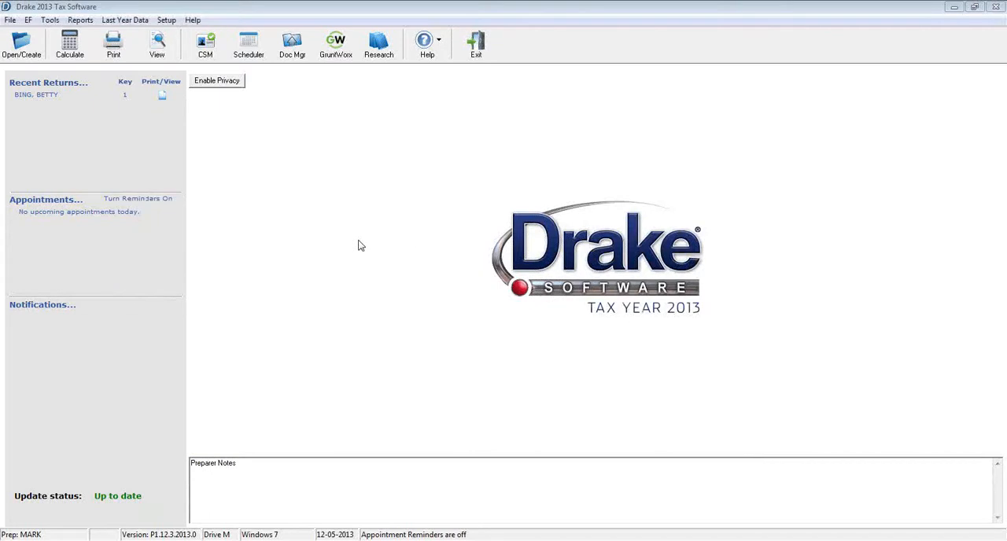
pyautogui.moveTo(36, 94)
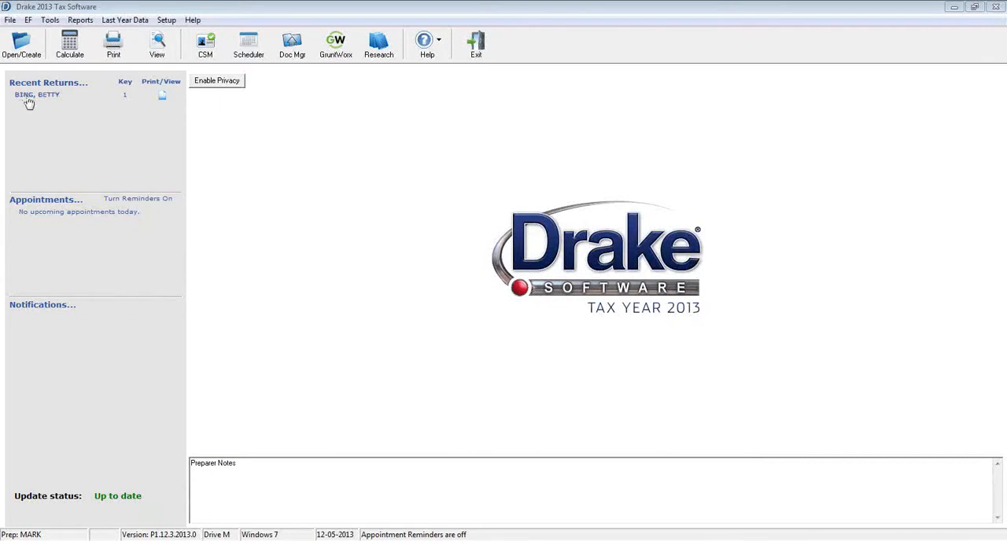
pyautogui.doubleClick(36, 94)
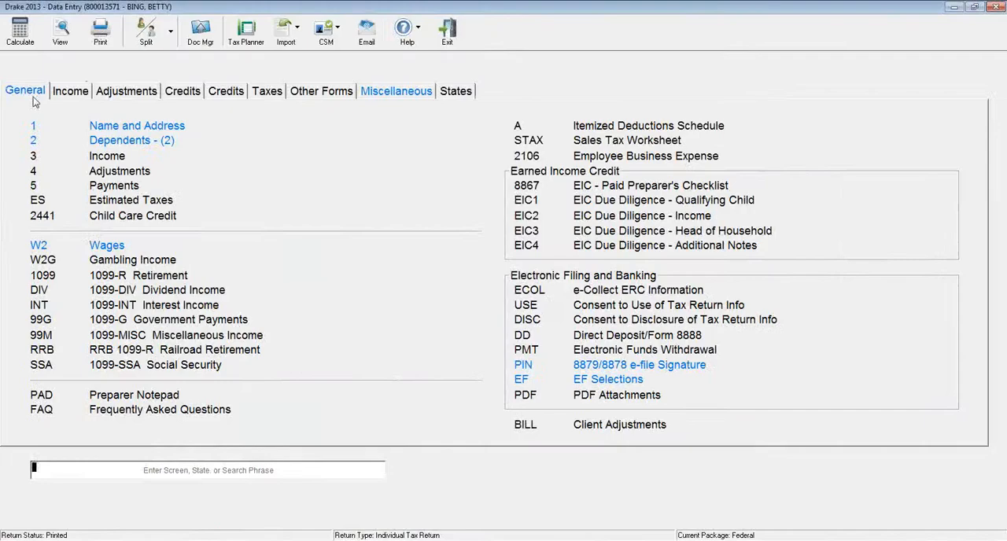
pyautogui.click(18, 31)
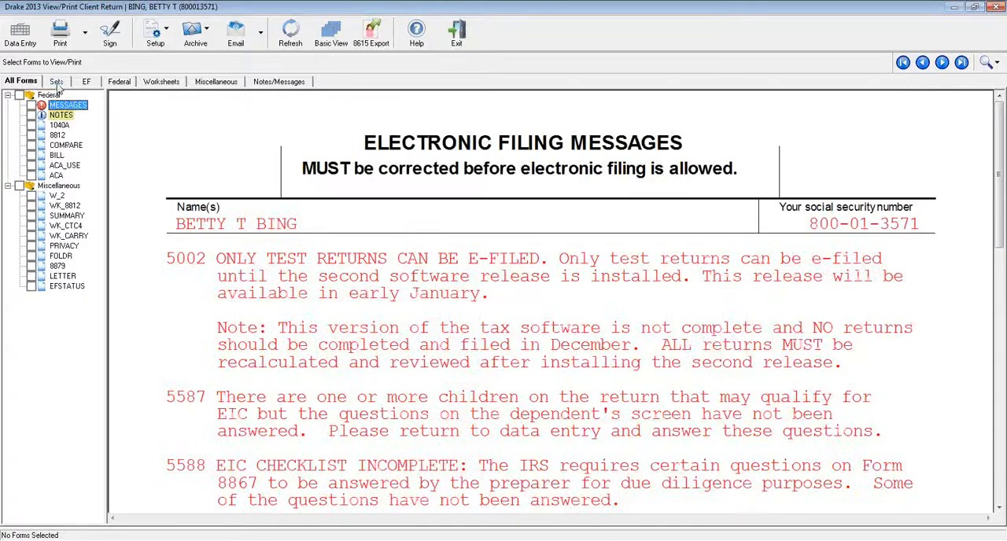
pyautogui.click(56, 81)
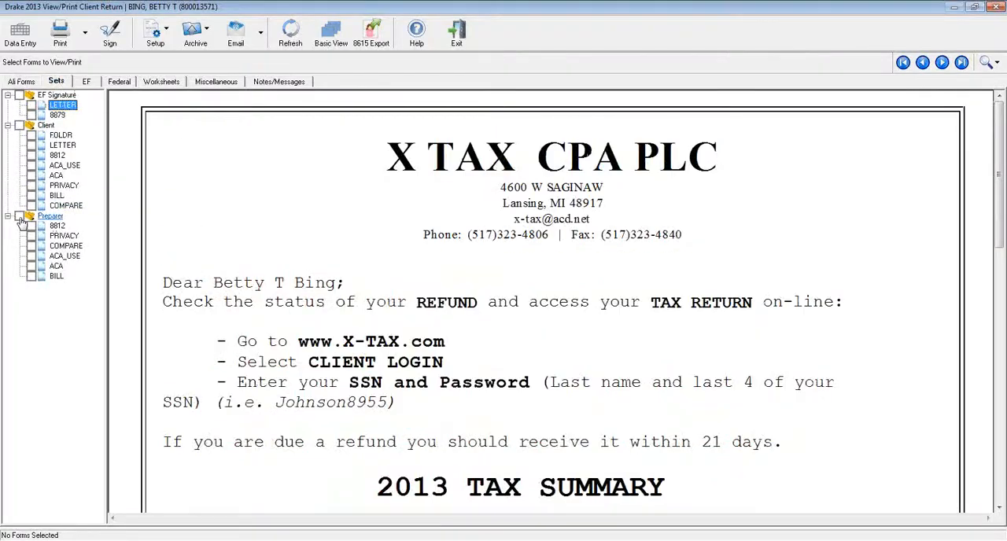
pyautogui.click(19, 217)
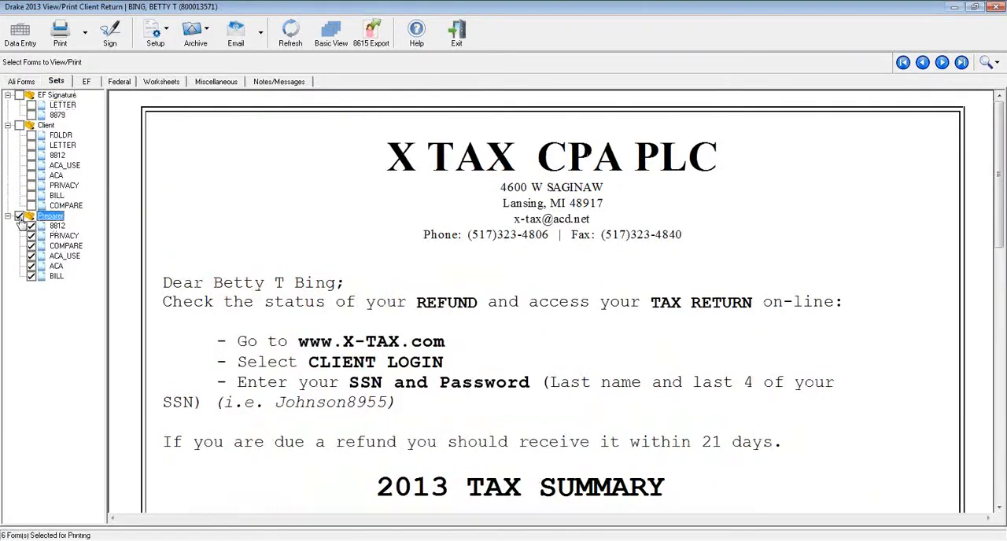
pyautogui.click(60, 33)
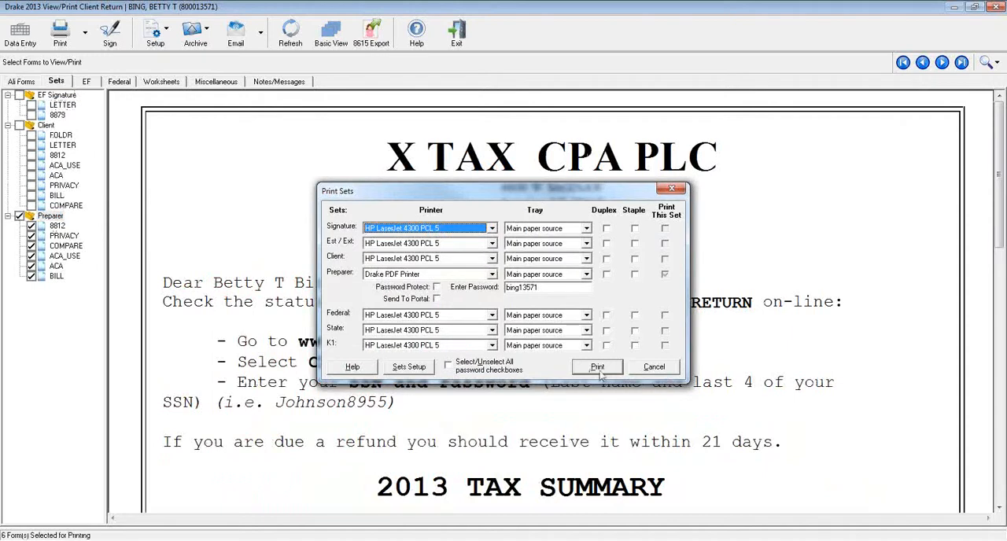
# Step: Print the preparer set to a PDF saved in the User 81 folder
pyautogui.click(598, 367)
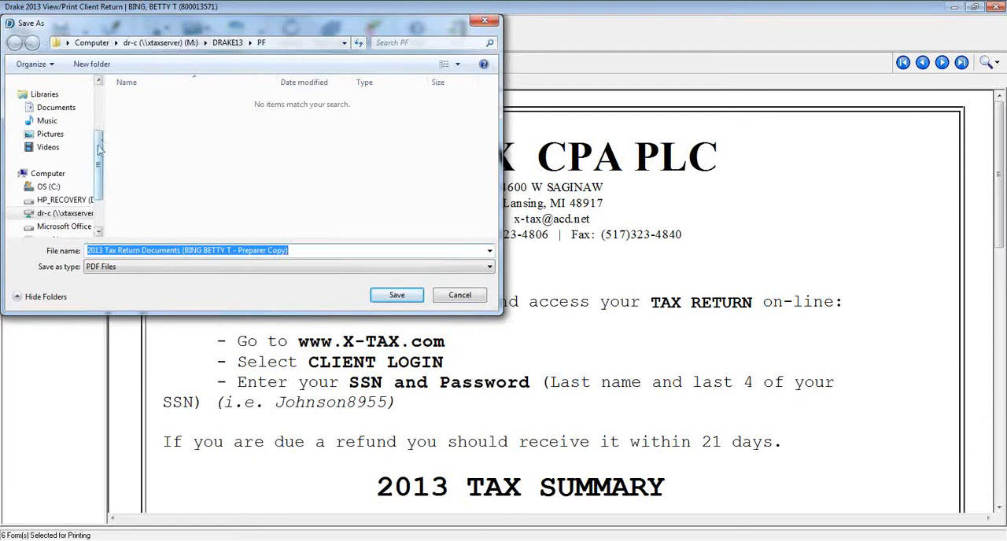
pyautogui.scroll(3)
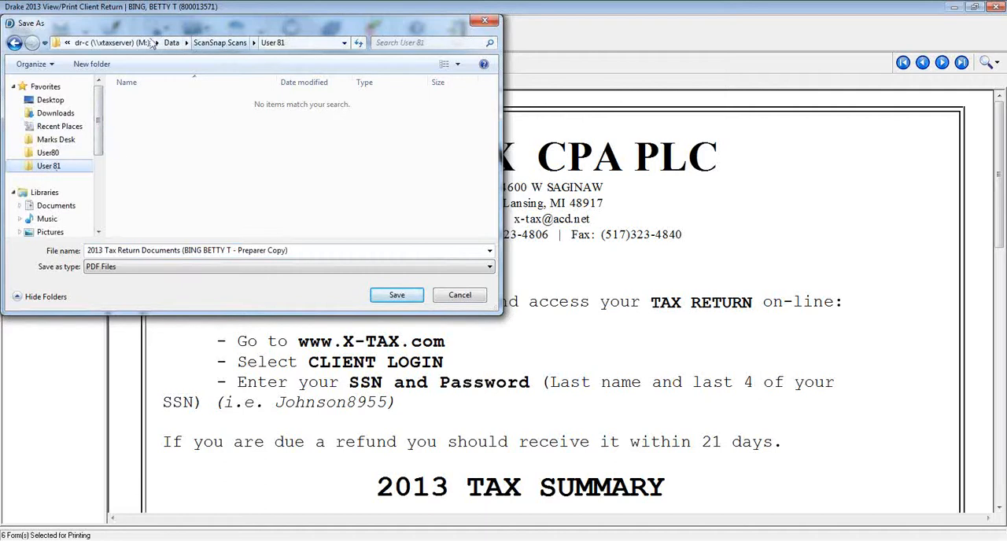
pyautogui.moveTo(260, 47)
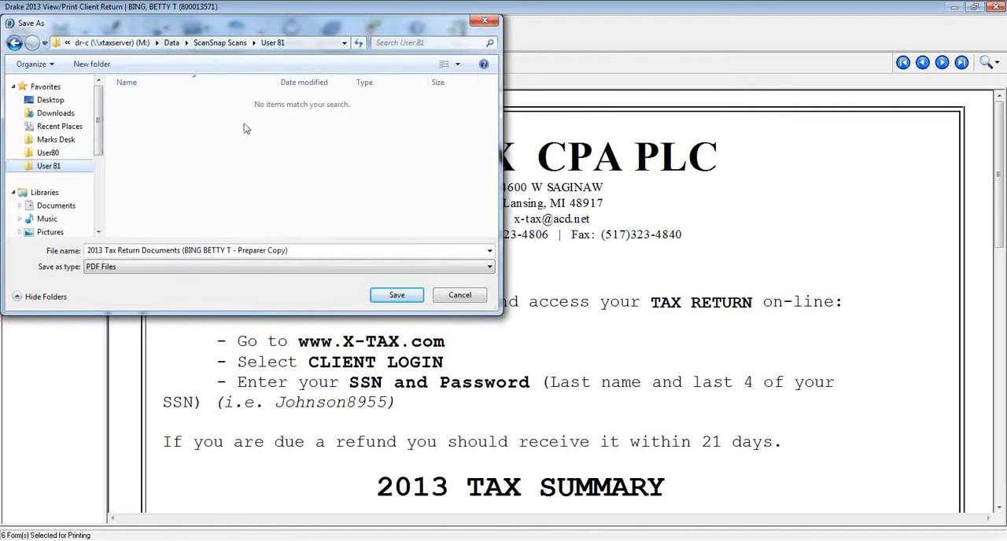
pyautogui.click(397, 294)
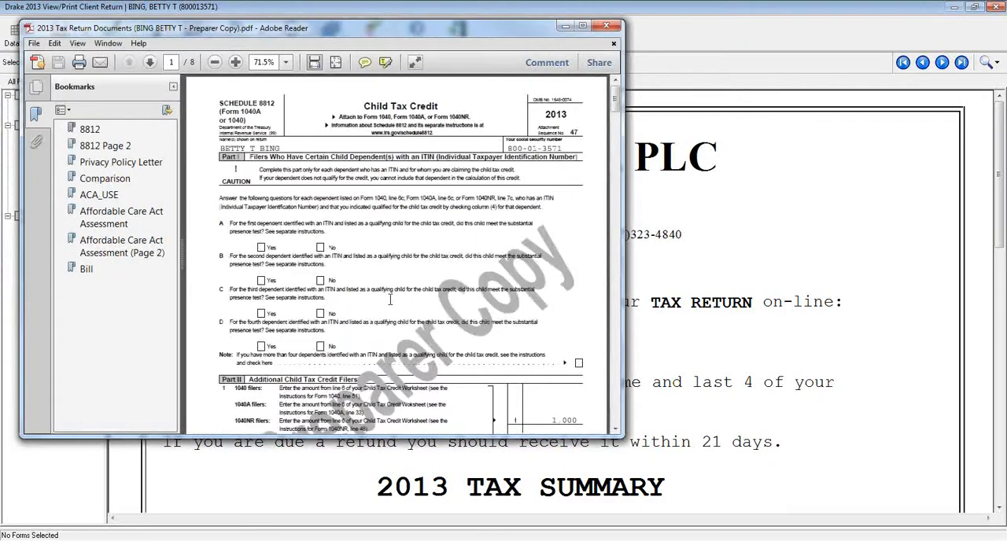
pyautogui.click(607, 25)
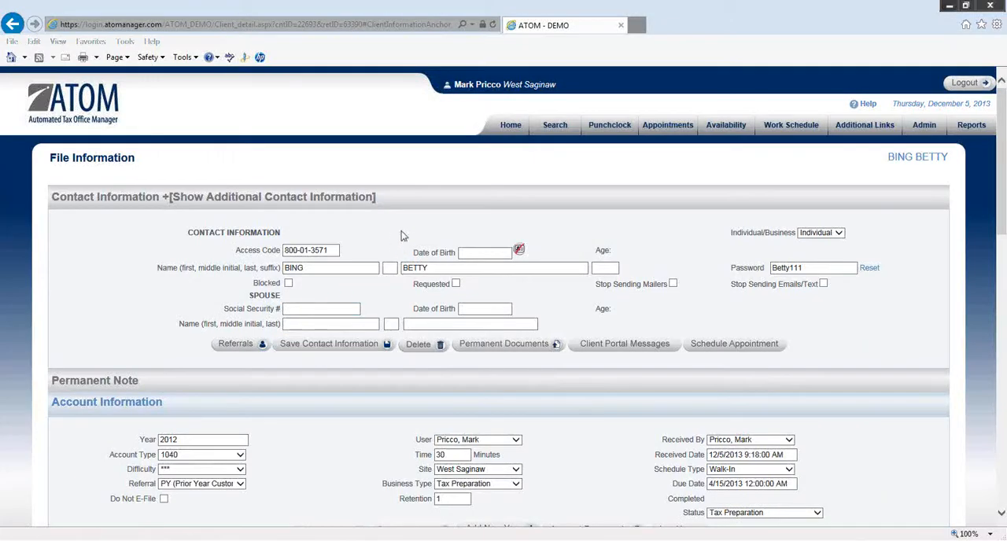
pyautogui.scroll(-3)
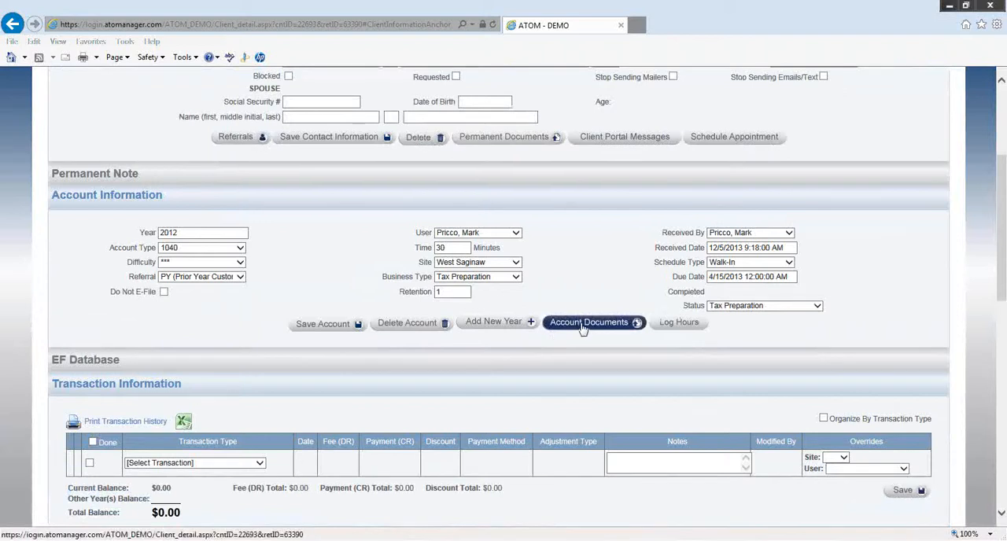
pyautogui.click(595, 321)
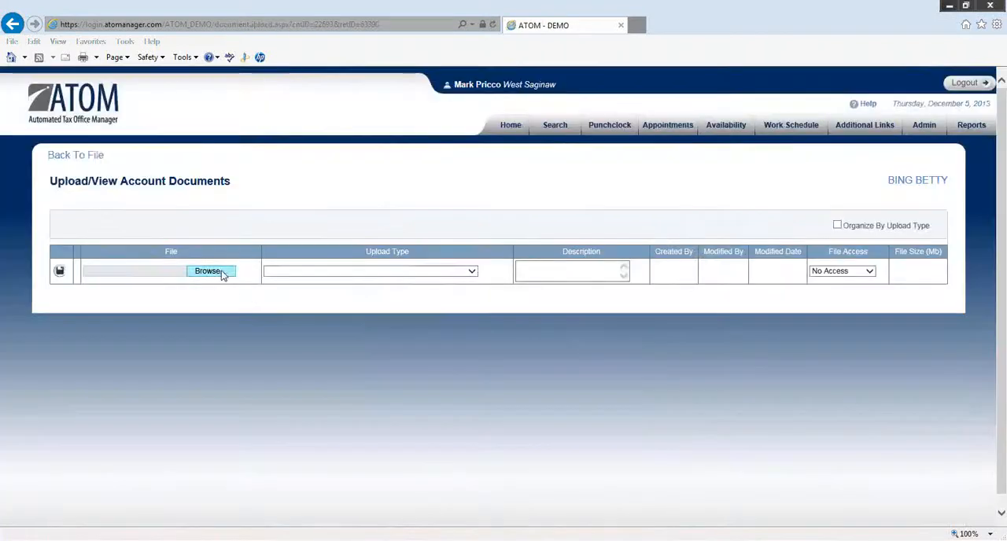
pyautogui.click(207, 271)
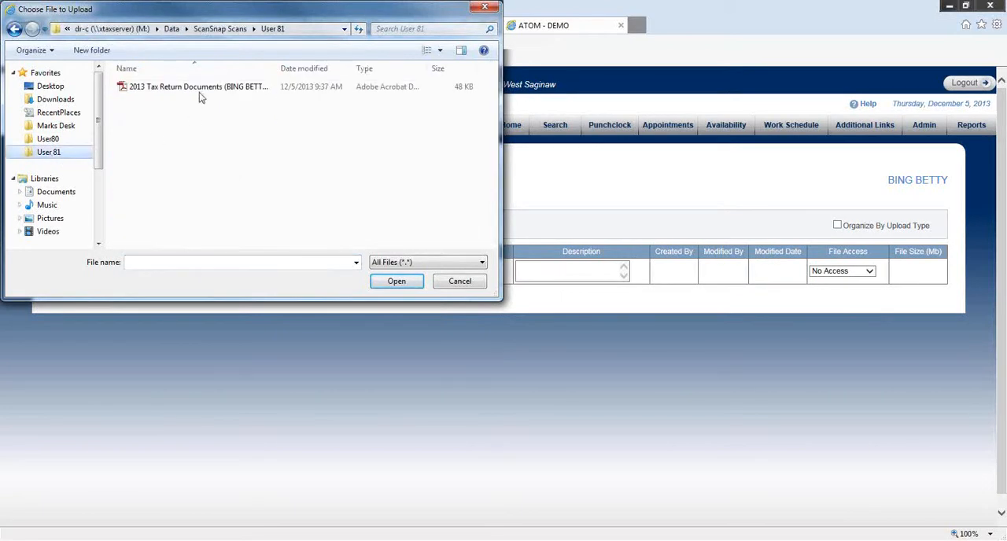
pyautogui.click(396, 280)
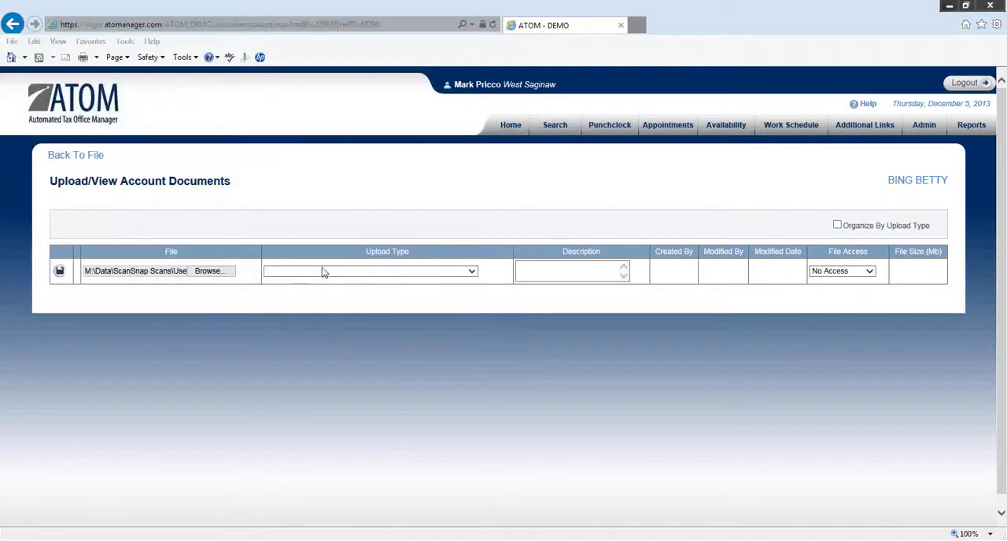
# Step: Upload it with type TAX RETURN and Full Access
pyautogui.click(370, 271)
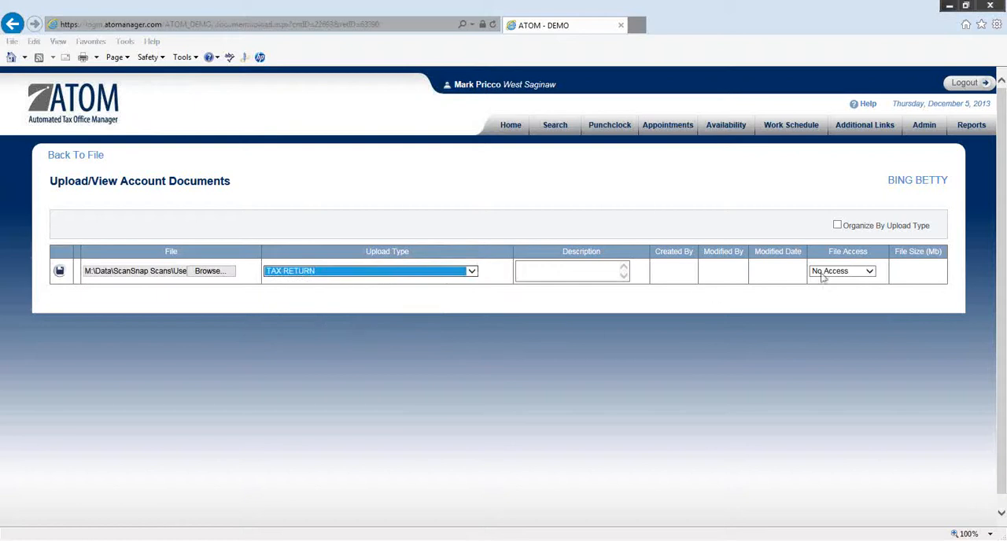
pyautogui.click(842, 270)
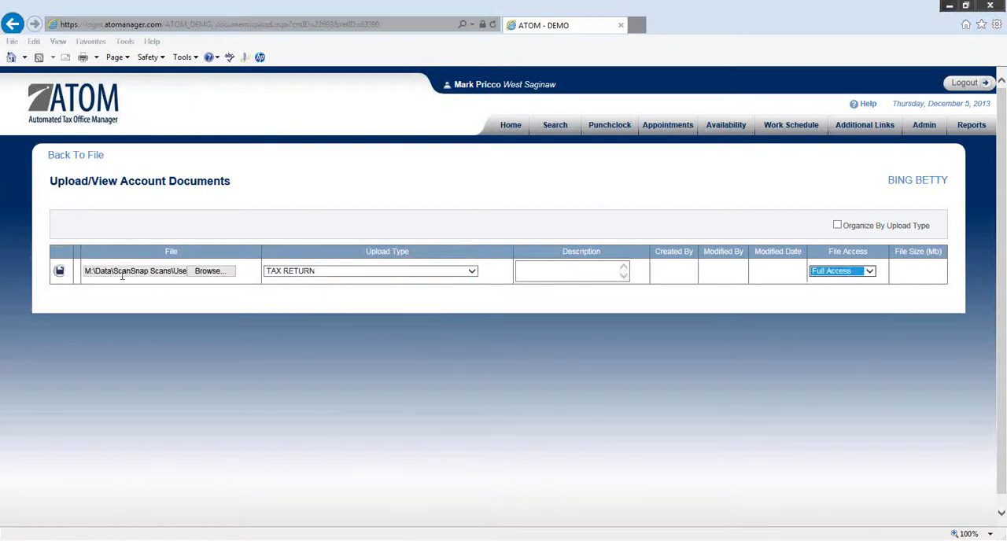
pyautogui.click(60, 271)
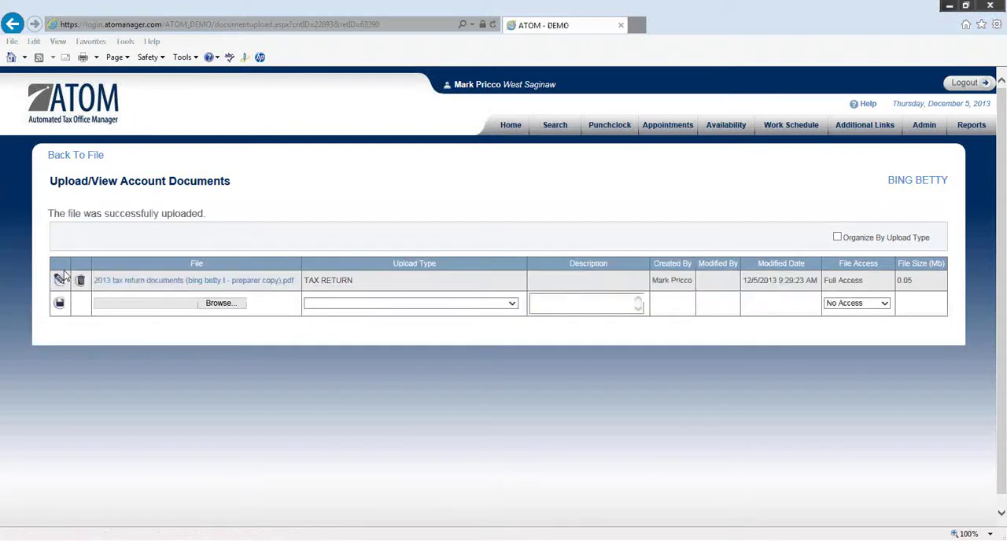
pyautogui.moveTo(205, 330)
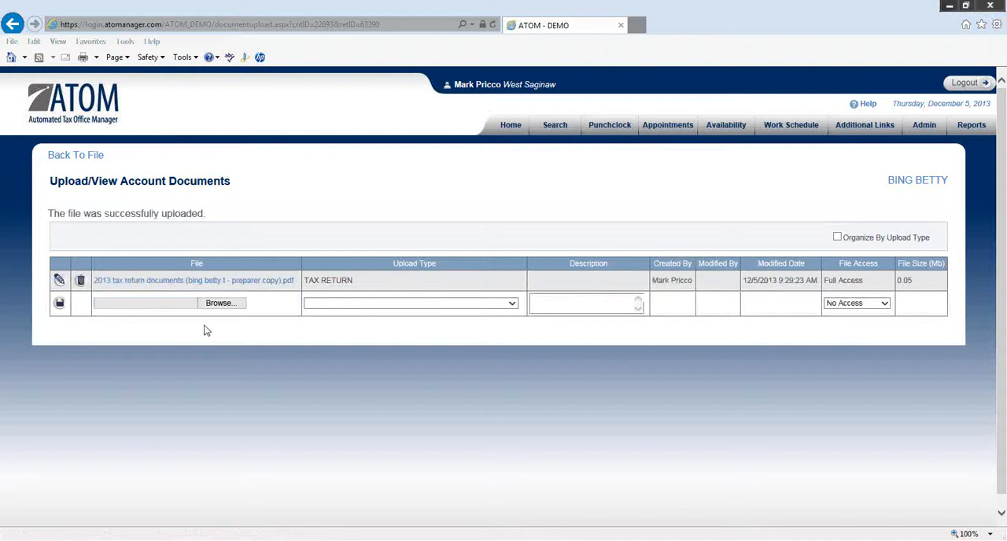
pyautogui.click(222, 302)
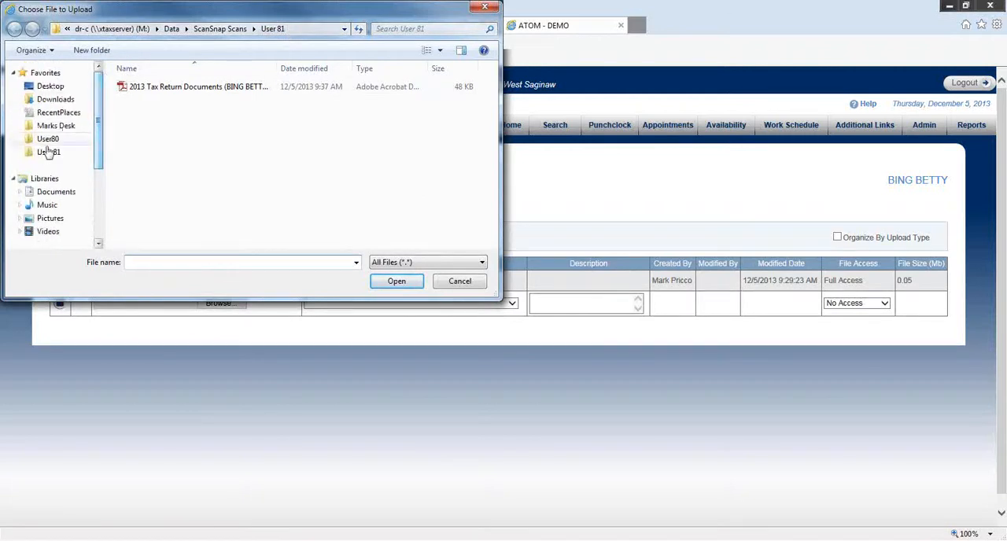
pyautogui.click(49, 151)
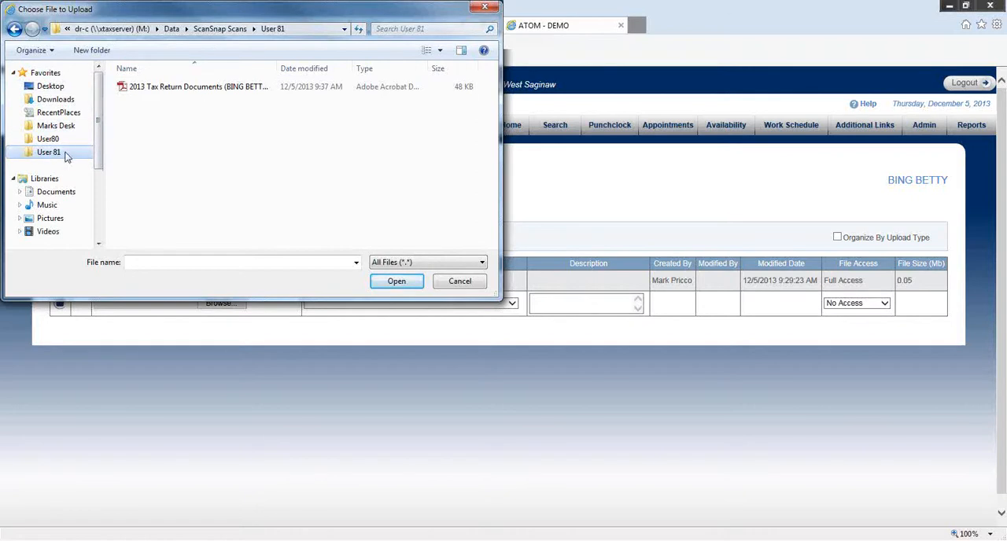
pyautogui.click(396, 280)
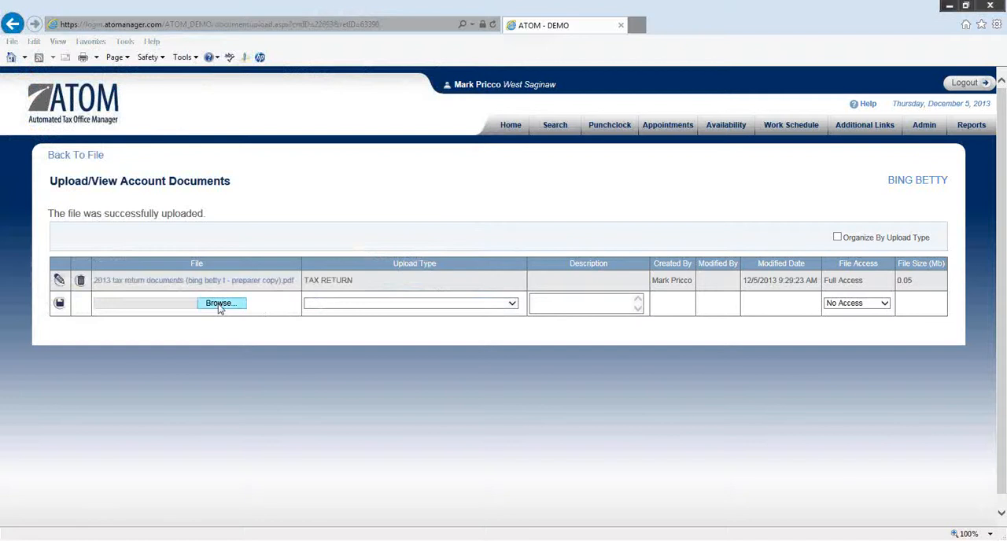
pyautogui.click(220, 302)
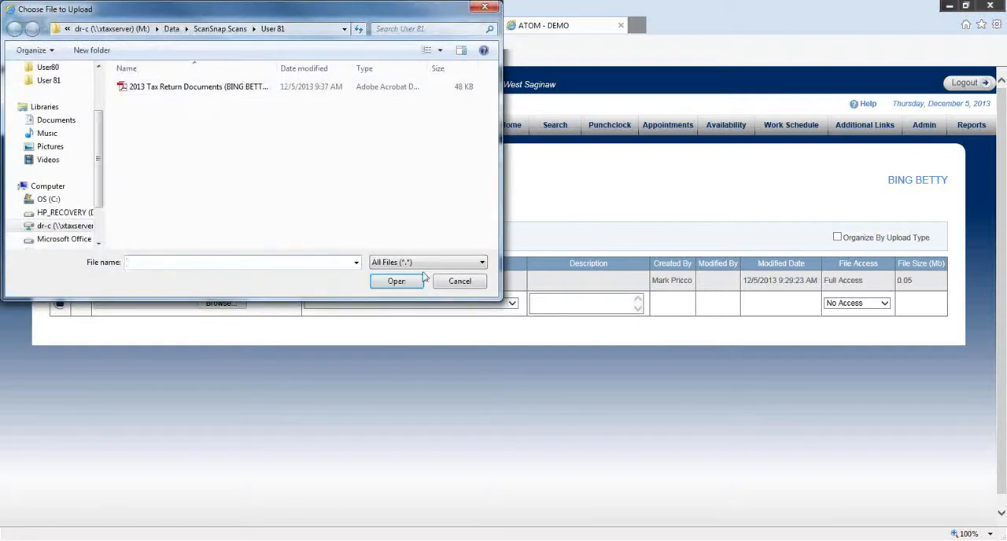
pyautogui.click(397, 280)
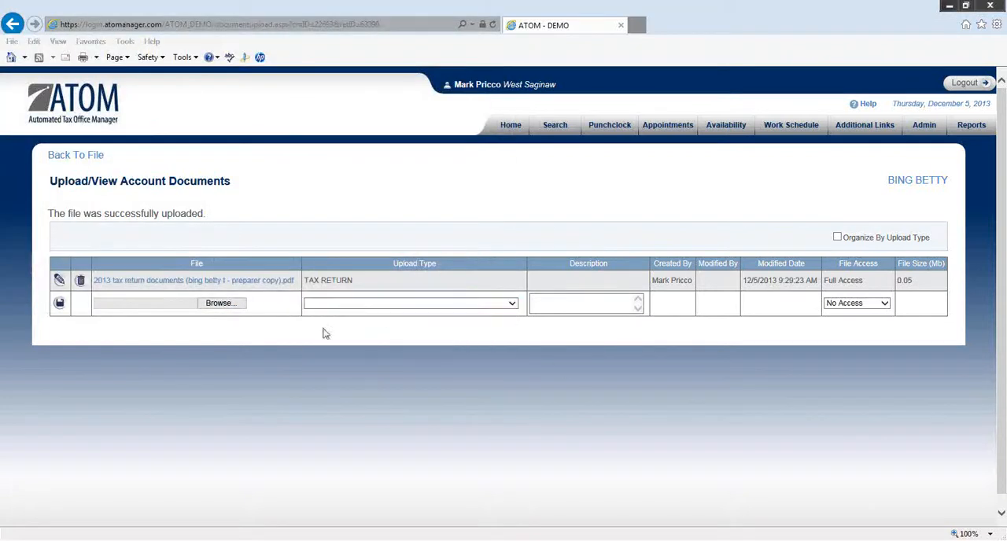